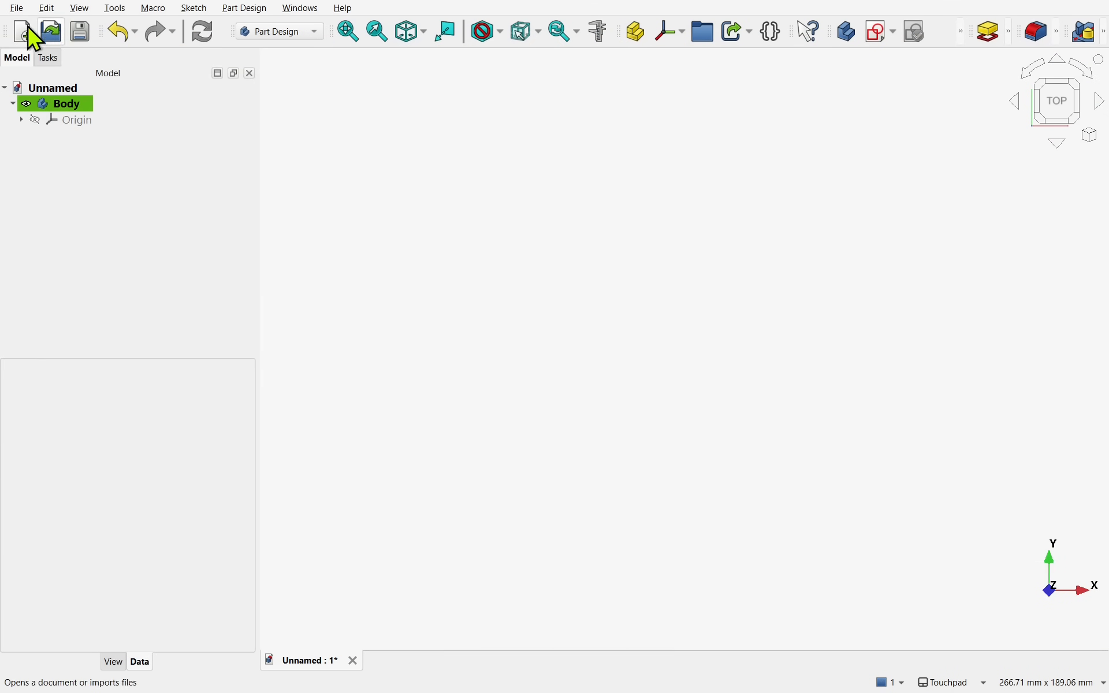
# Step: Import both JPG reference photos from Downloads into the FreeCAD document
pyautogui.click(16, 8)
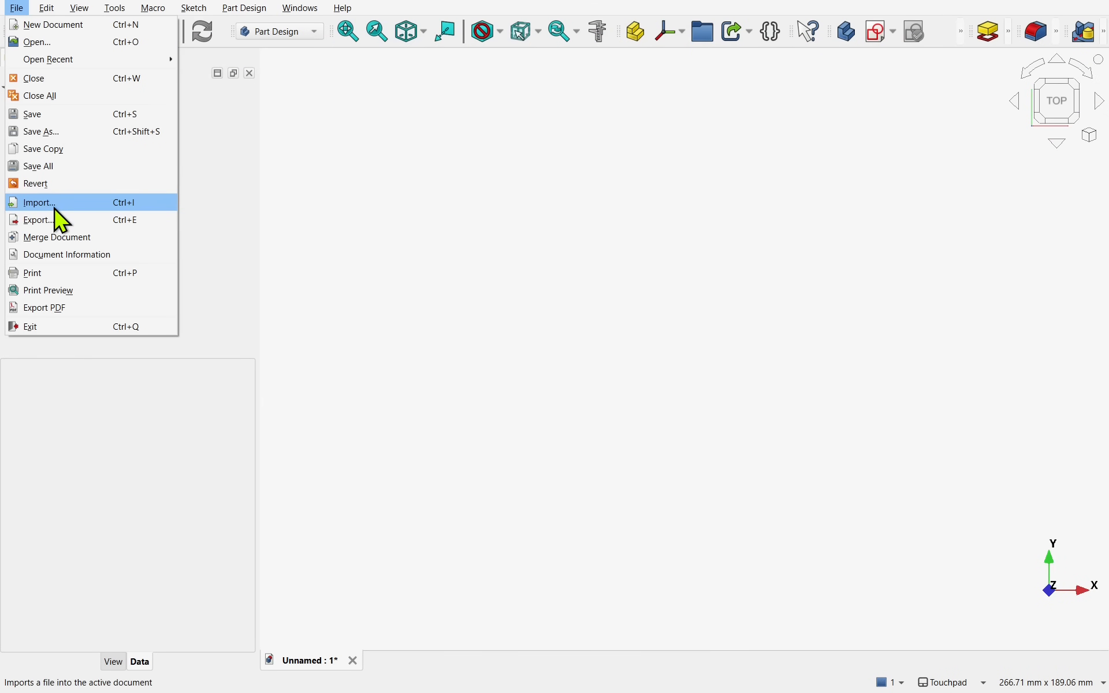
pyautogui.click(37, 203)
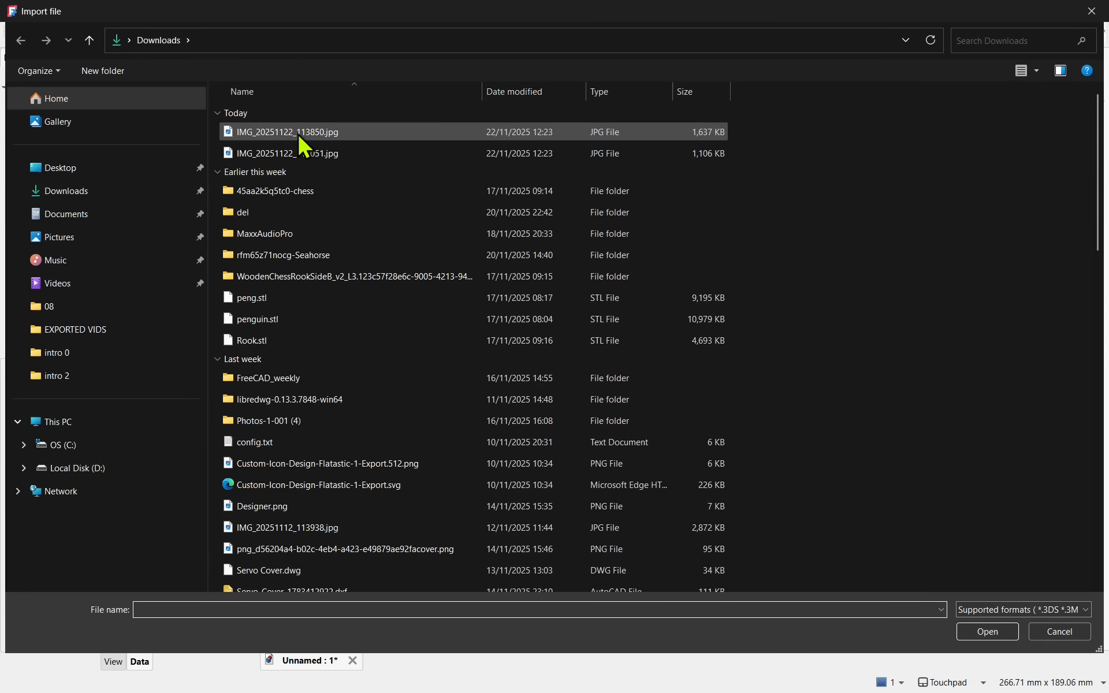
pyautogui.click(286, 153)
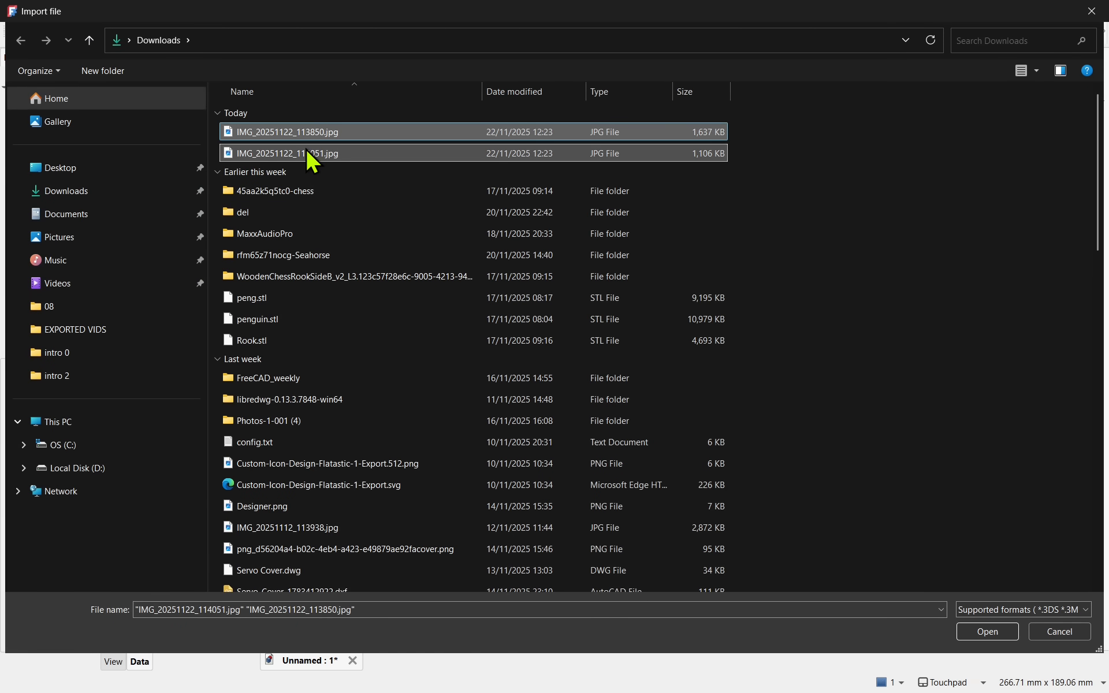
pyautogui.click(987, 632)
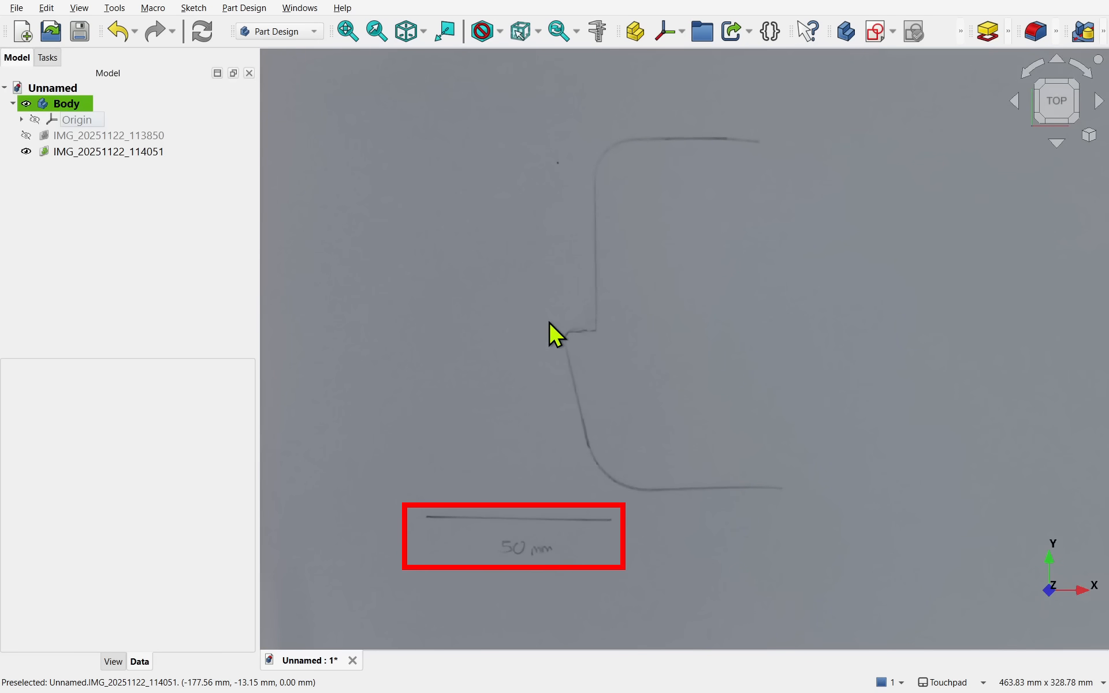
# Step: Calibrate the hand-drawn profile photo to real size using its 50 mm scale line
pyautogui.doubleClick(109, 152)
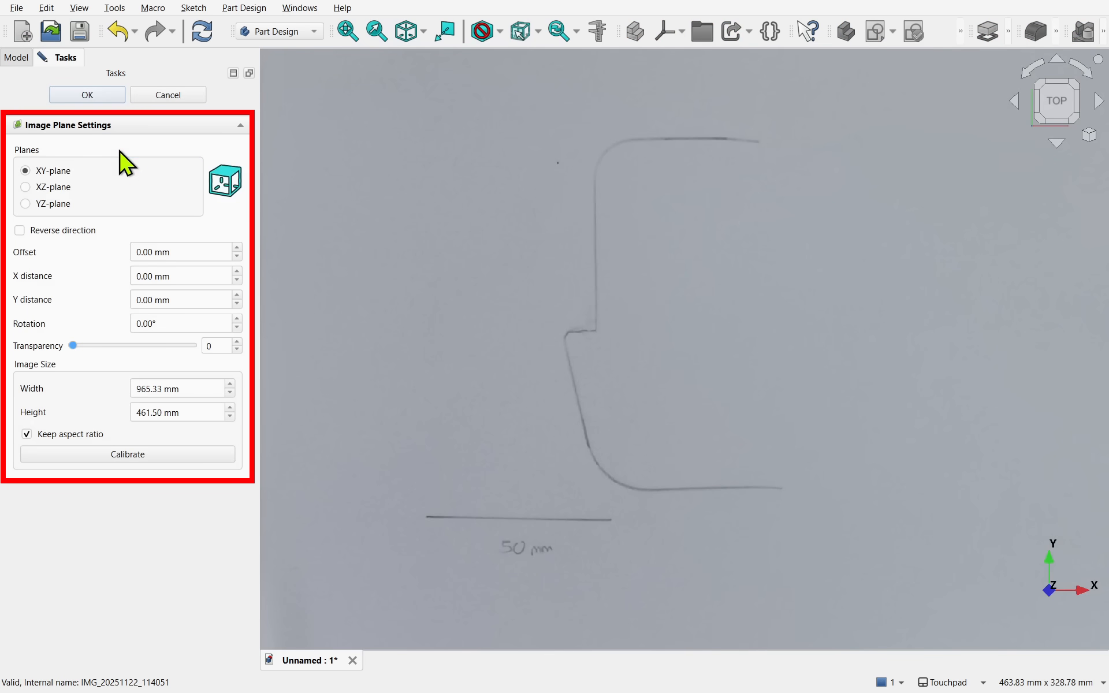
pyautogui.click(127, 454)
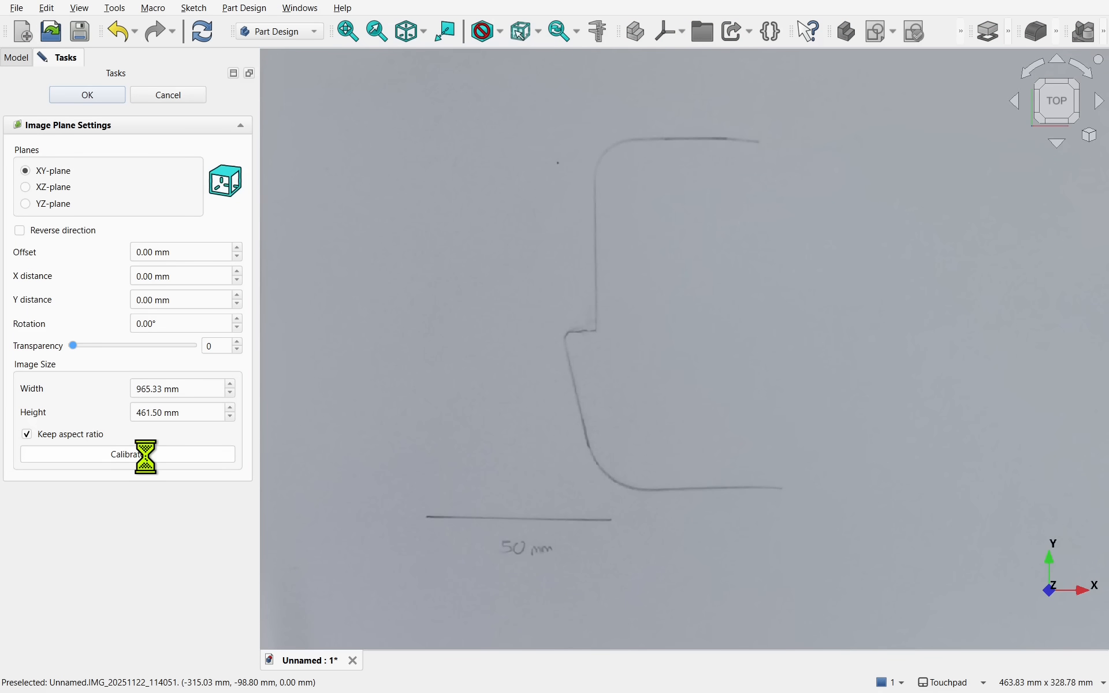
pyautogui.click(127, 453)
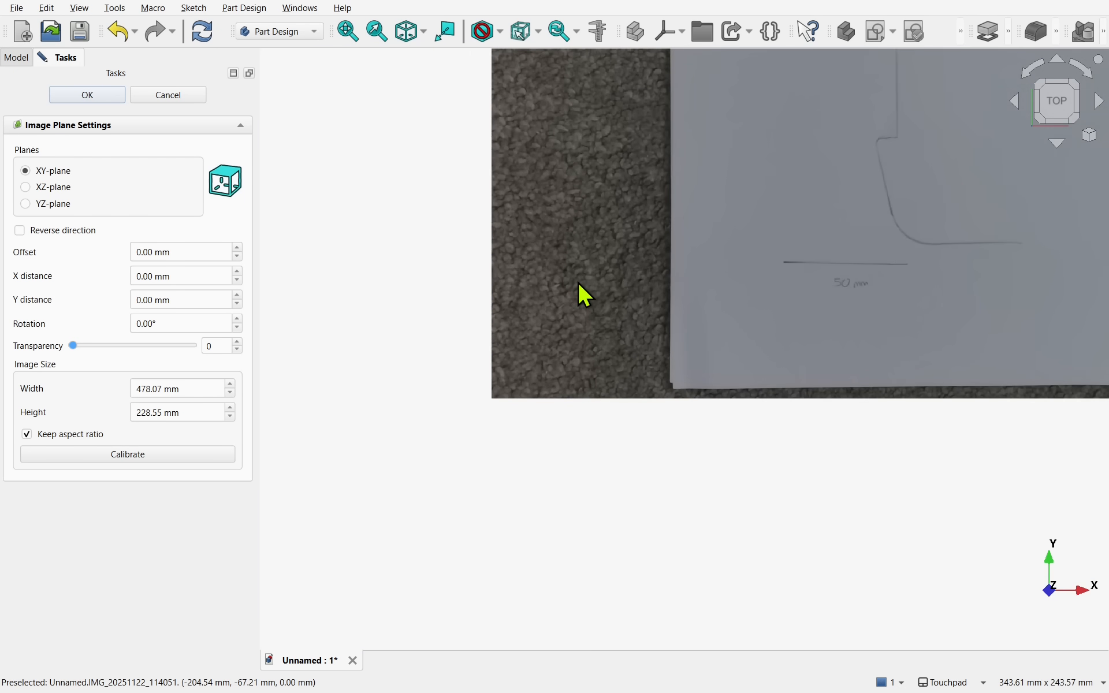
pyautogui.click(87, 94)
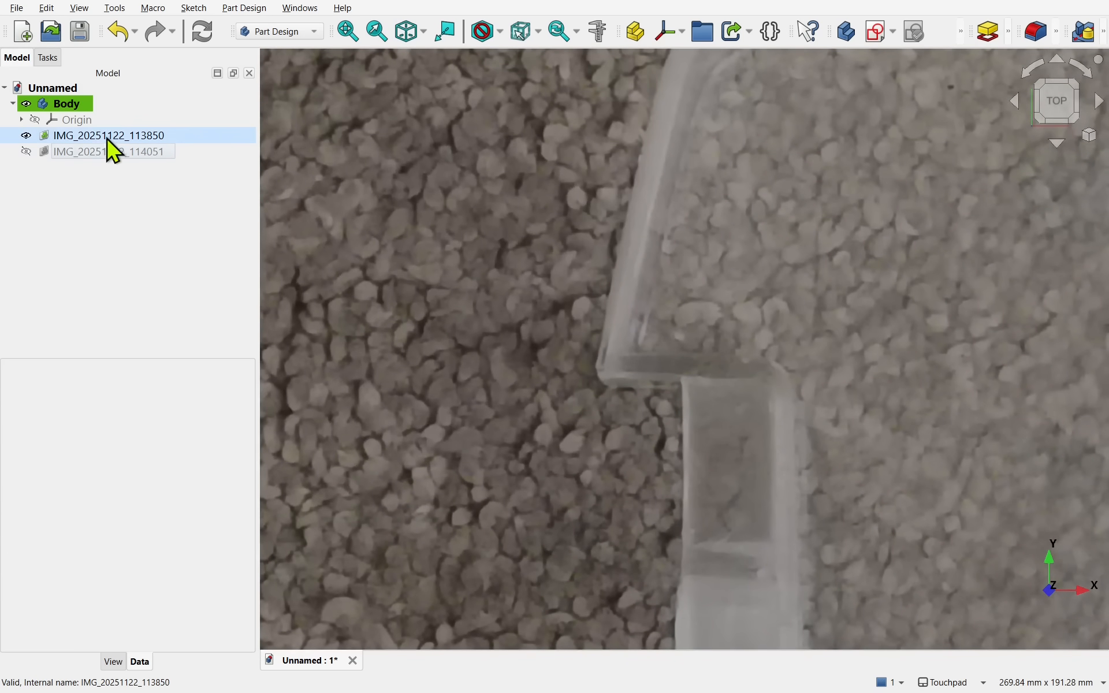
# Step: Calibrate the shelf photo to 315.52 × 150.84 mm with its direction reversed
pyautogui.doubleClick(106, 136)
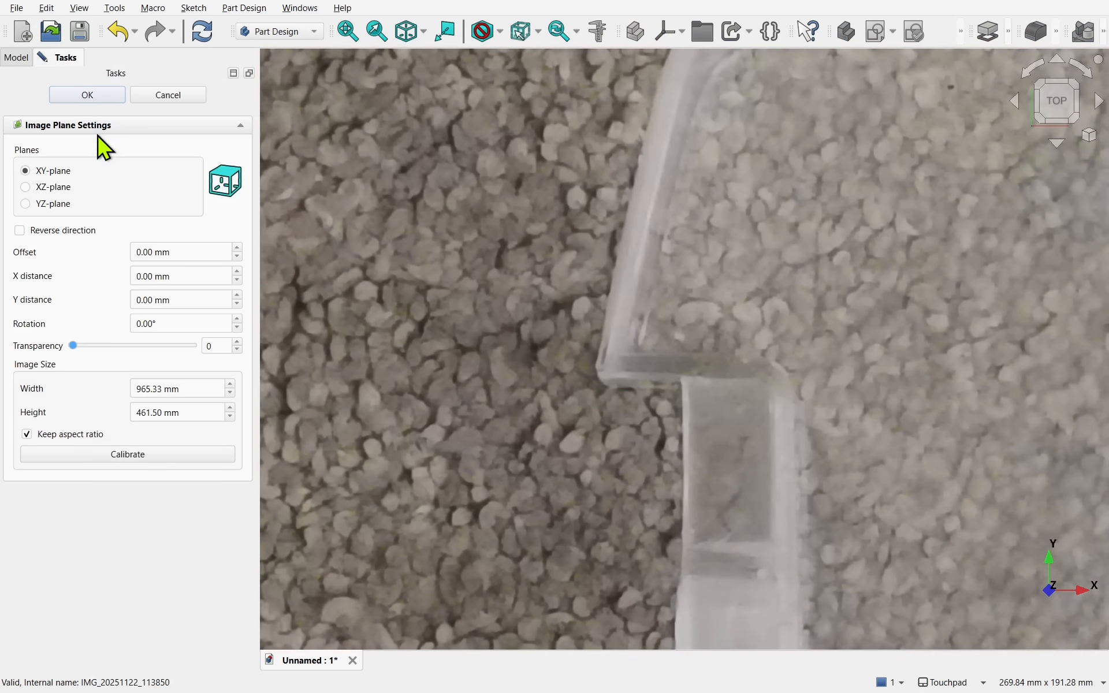
pyautogui.click(127, 454)
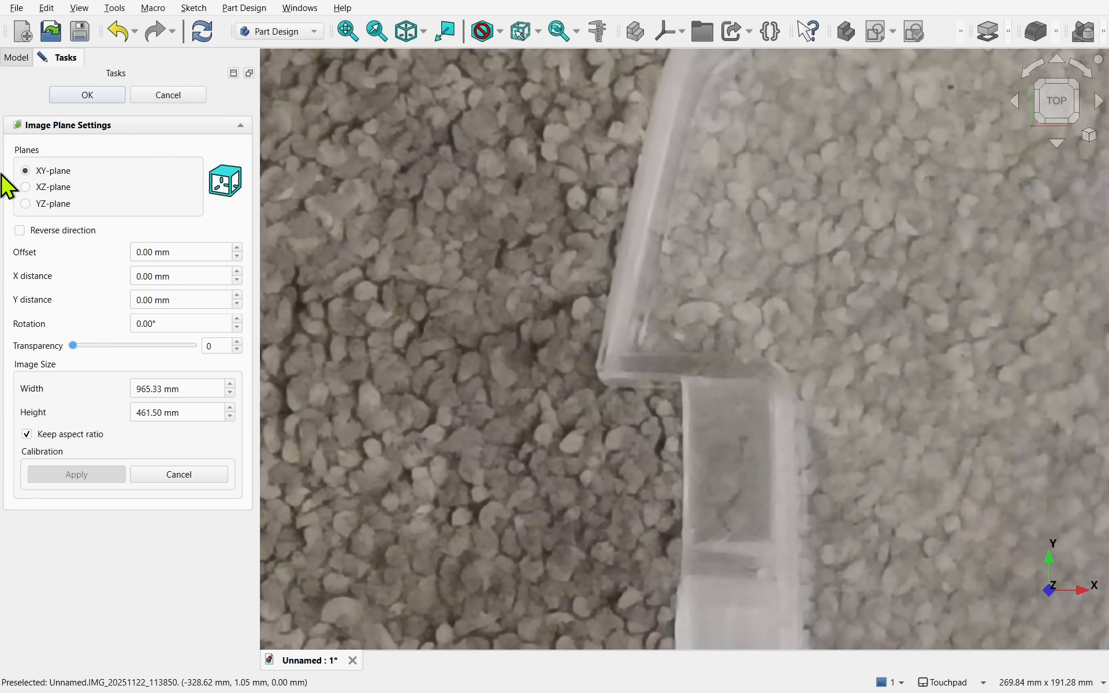
pyautogui.click(19, 230)
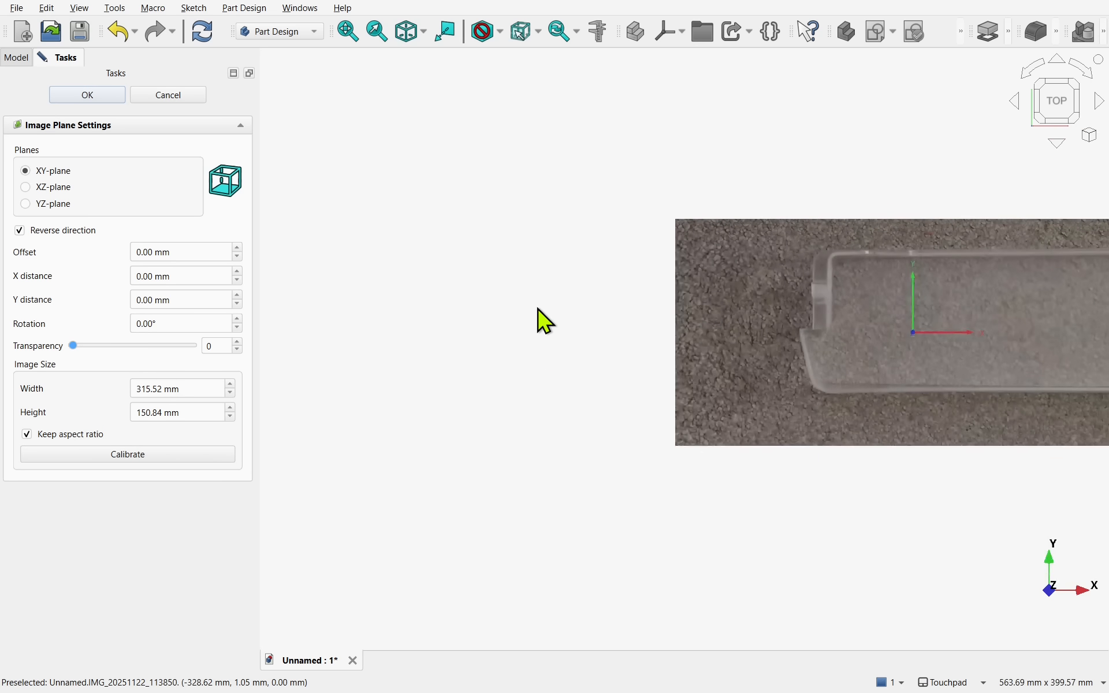
# Step: Show both photos, make the shelf photo semi-transparent, then hide it leaving the profile visible
pyautogui.click(87, 95)
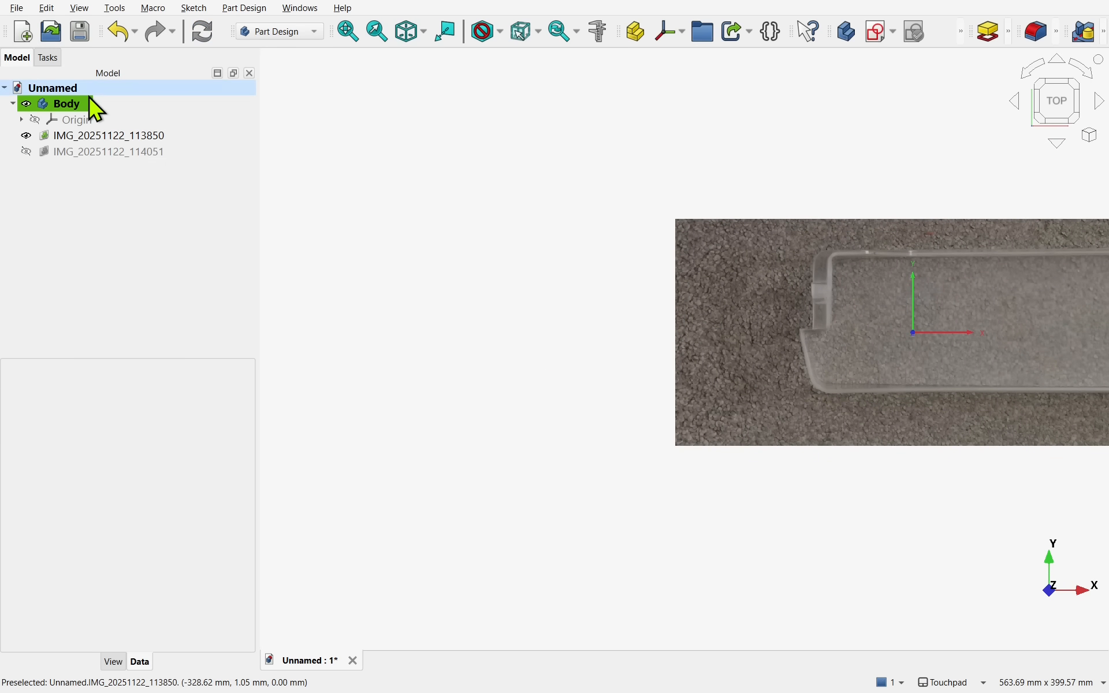
pyautogui.click(107, 151)
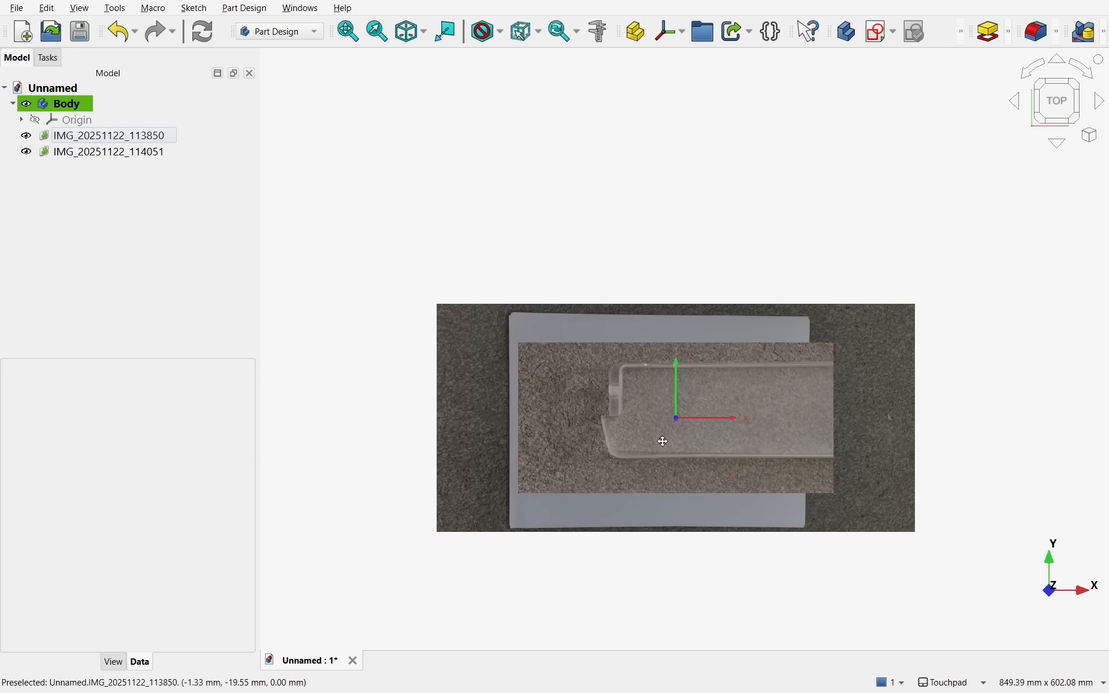
pyautogui.click(108, 135)
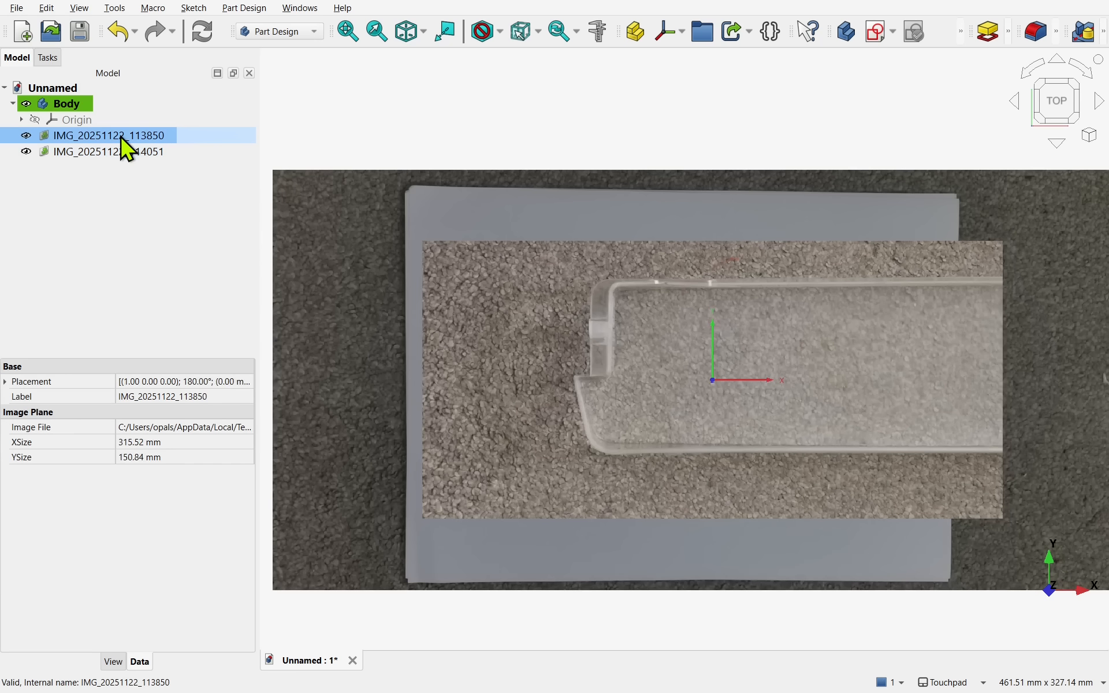
pyautogui.doubleClick(106, 135)
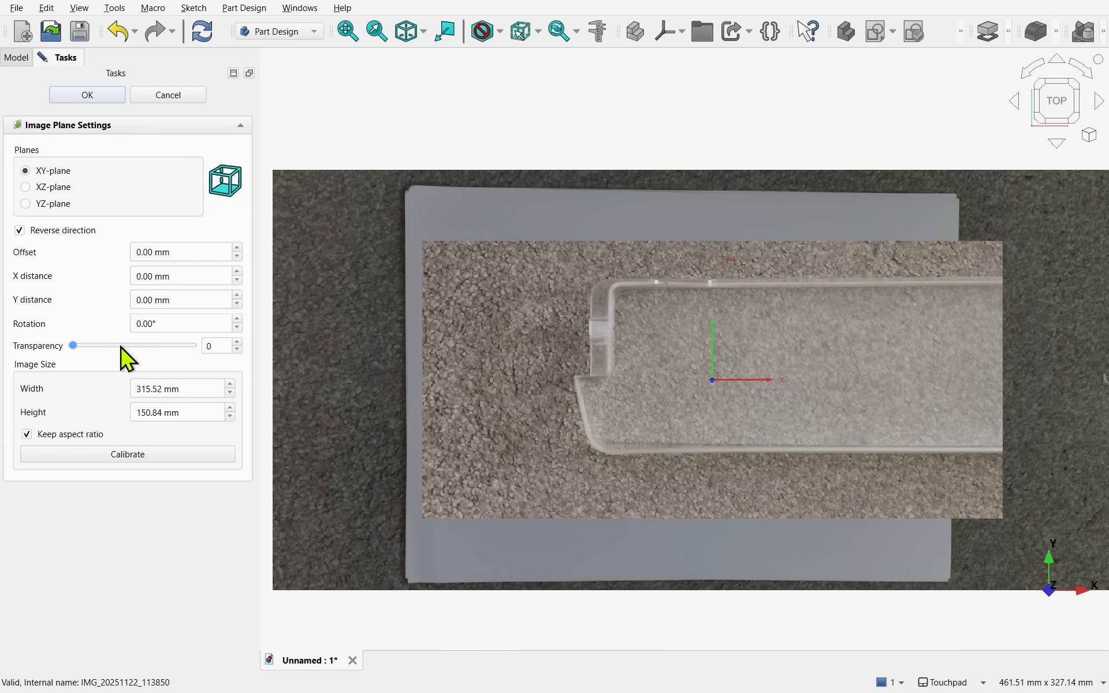
pyautogui.moveTo(74, 345); pyautogui.dragTo(129, 345)
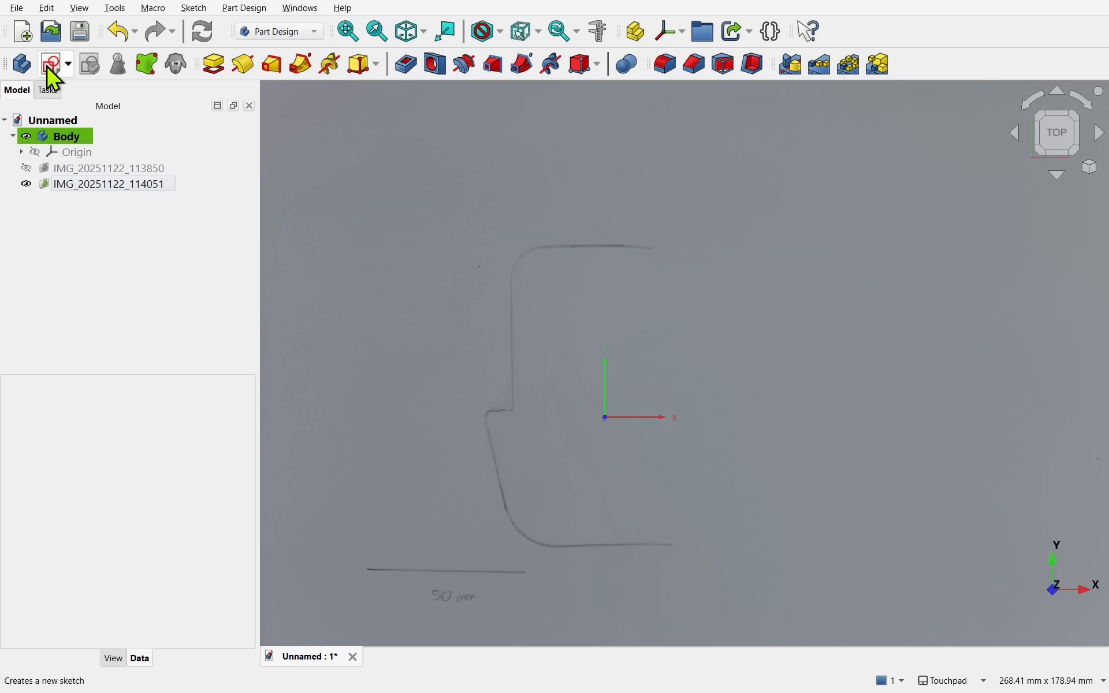
# Step: Trace the lip profile with lines and arcs over the photo in a new sketch
pyautogui.click(50, 63)
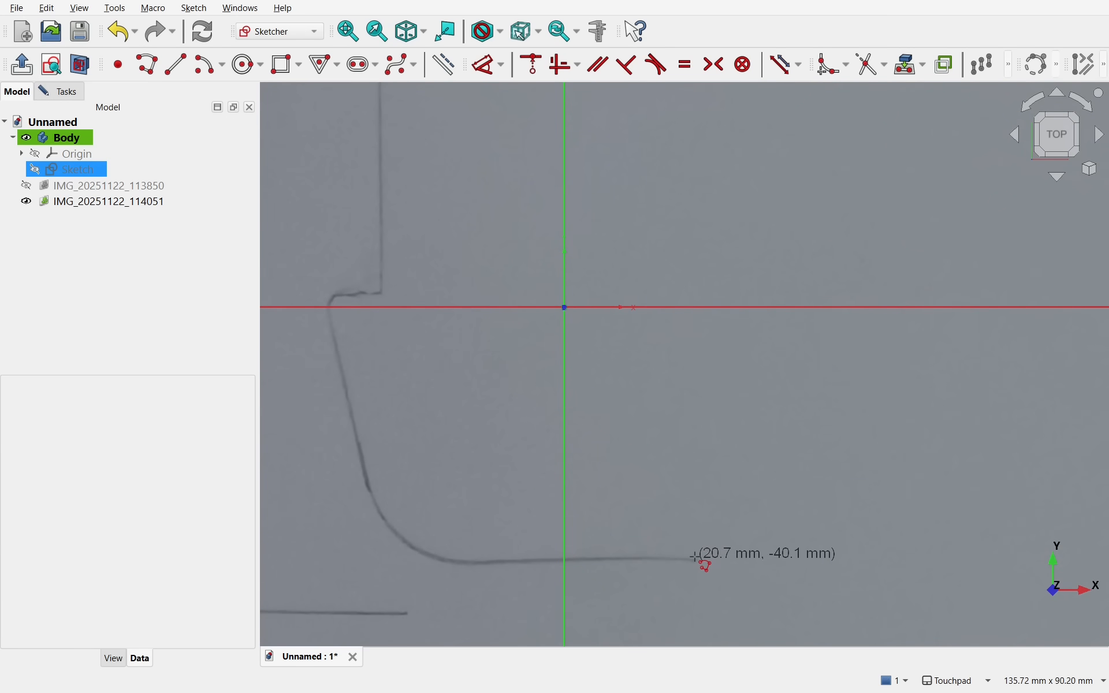
pyautogui.moveTo(481, 559)
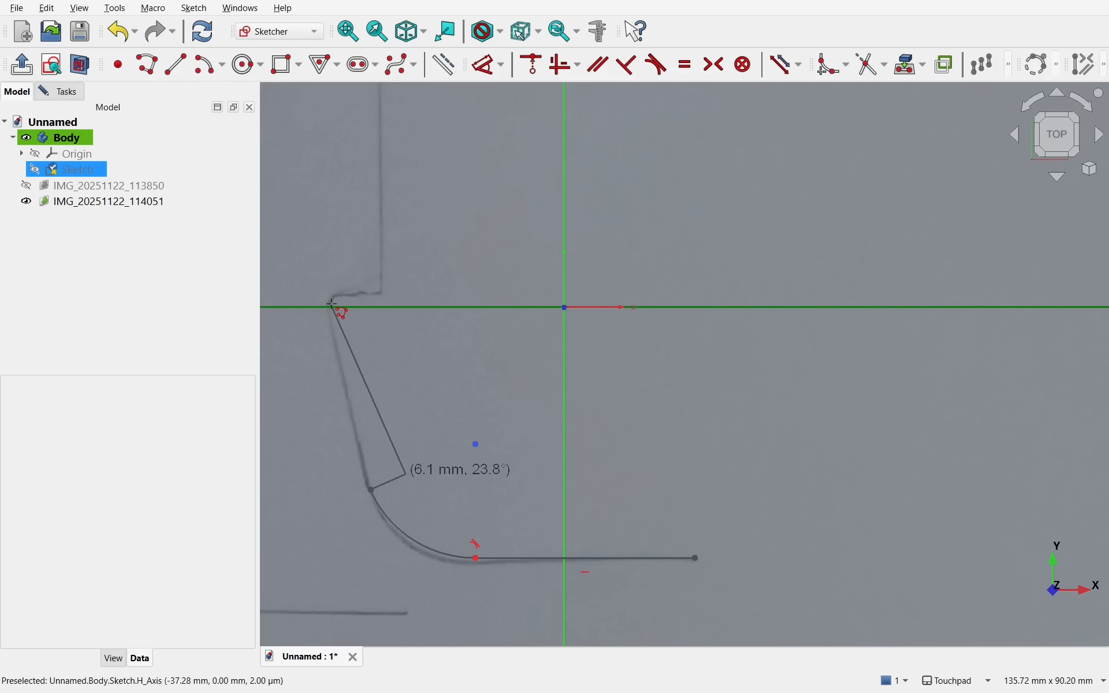
pyautogui.moveTo(371, 490); pyautogui.dragTo(388, 303)
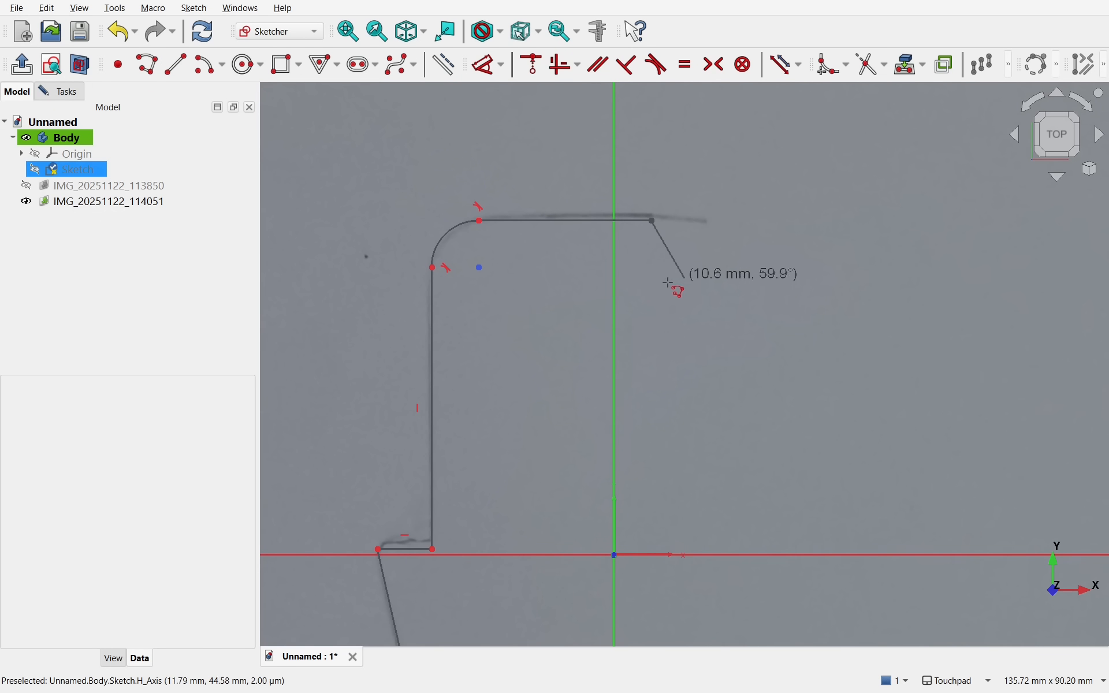
pyautogui.moveTo(678, 286)
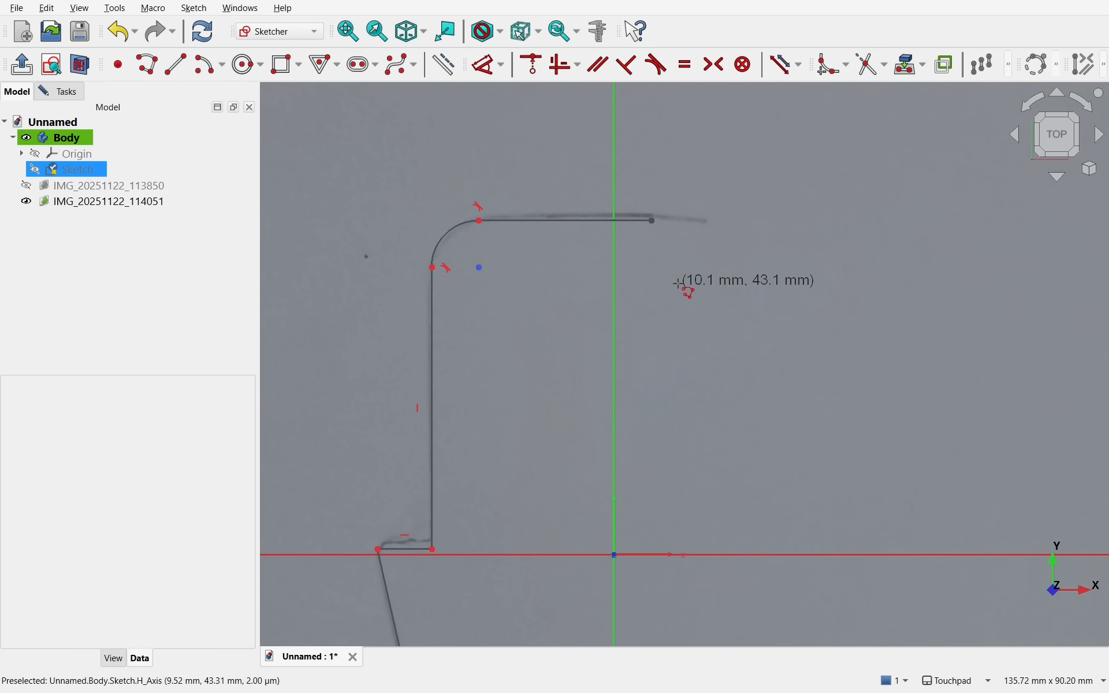
pyautogui.scroll(-3)
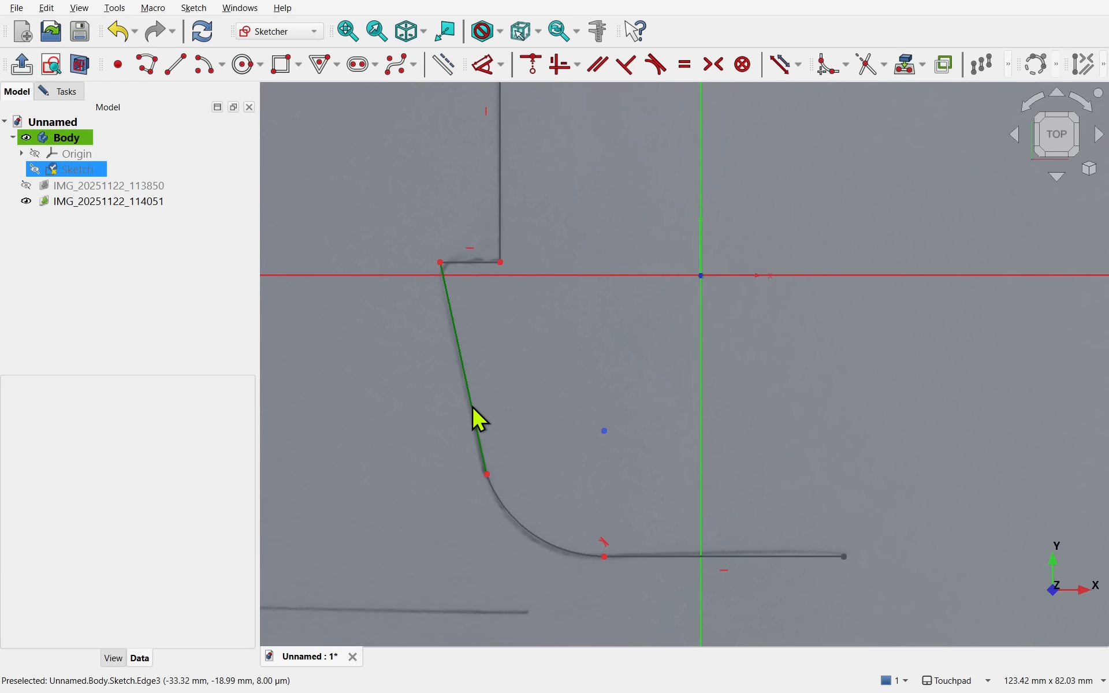
# Step: Constrain the angled line tangent to the arc and dimension the profile 15 mm and 2 mm
pyautogui.click(77, 169)
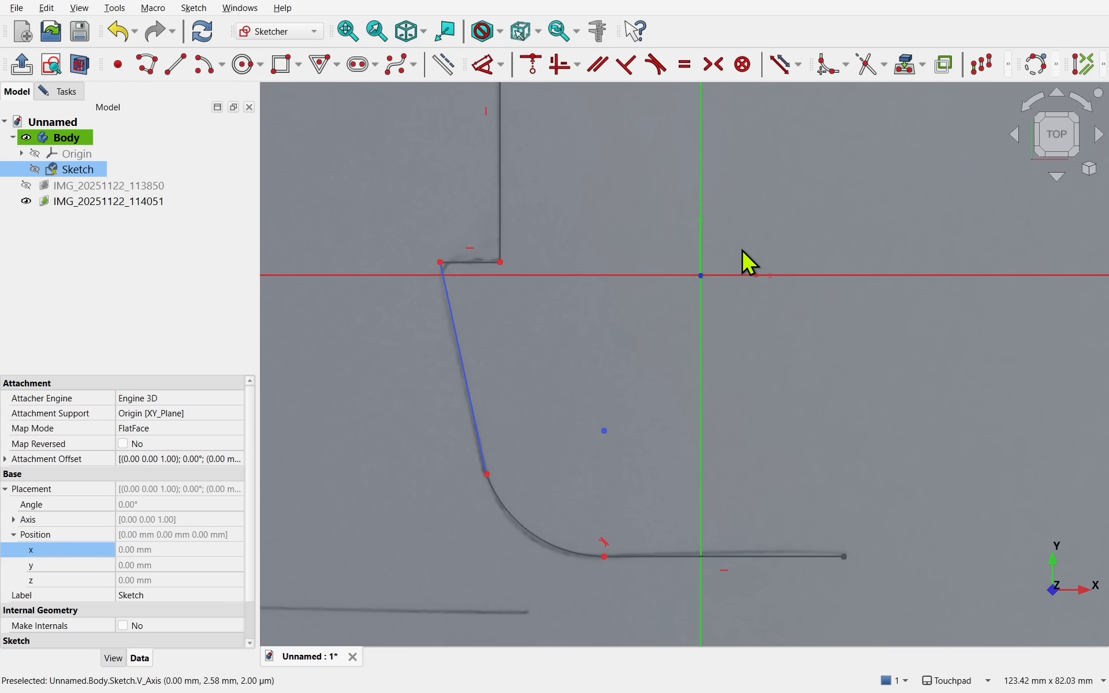
pyautogui.moveTo(741, 65)
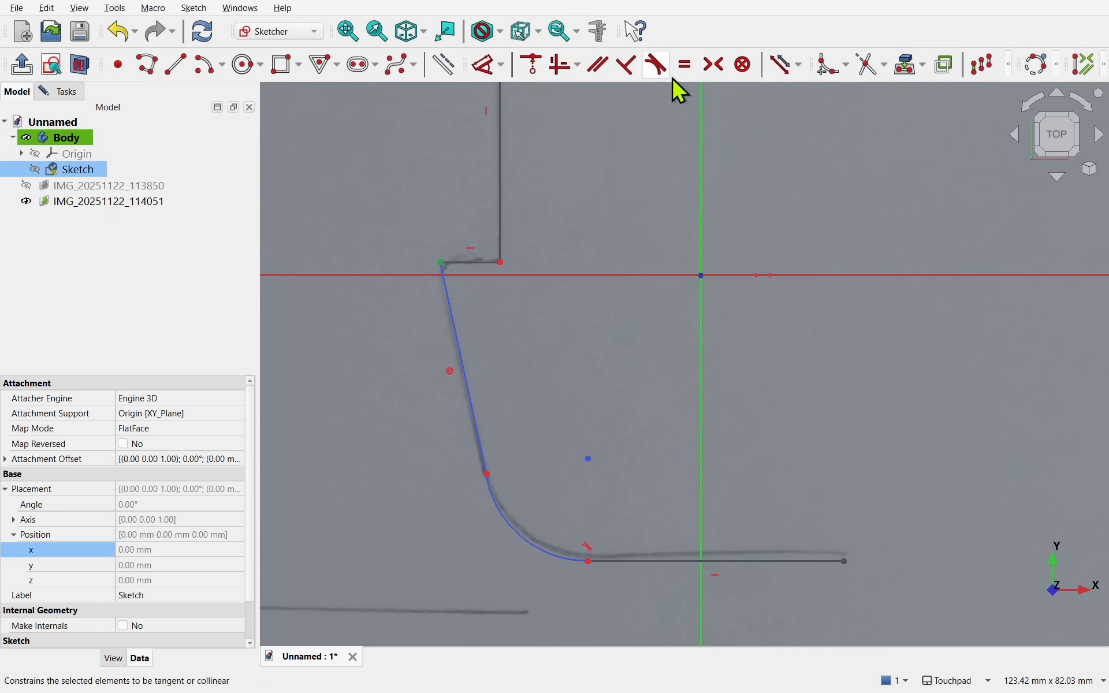
pyautogui.click(654, 65)
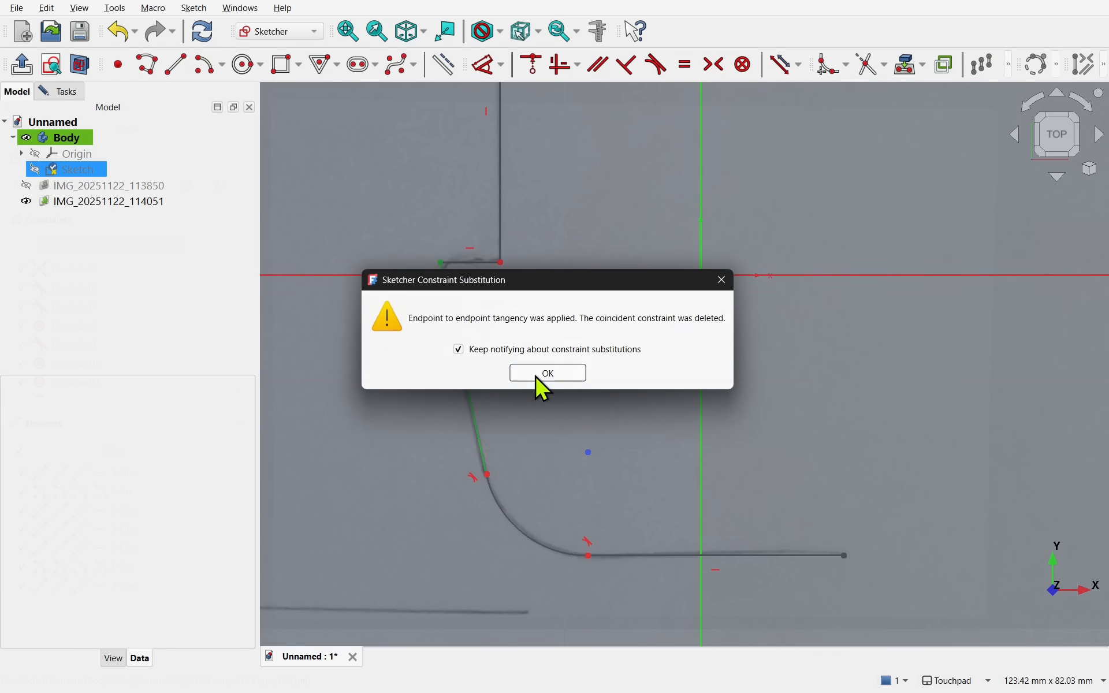
pyautogui.click(547, 374)
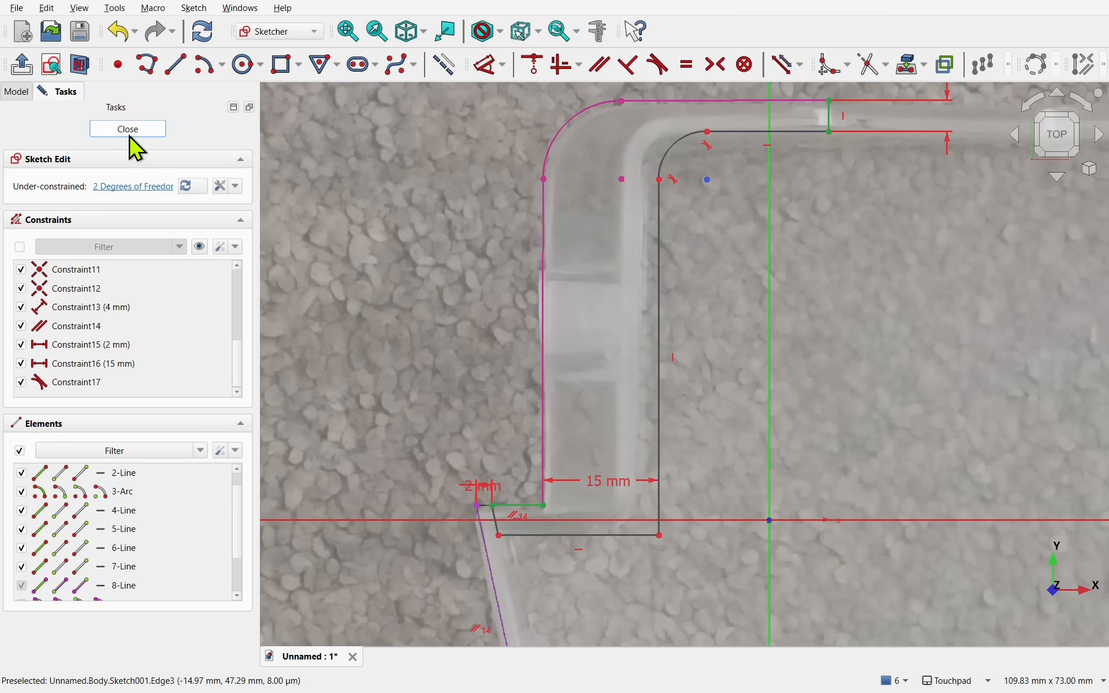
# Step: Pad the traced lip profile 3 mm into a solid part
pyautogui.click(127, 128)
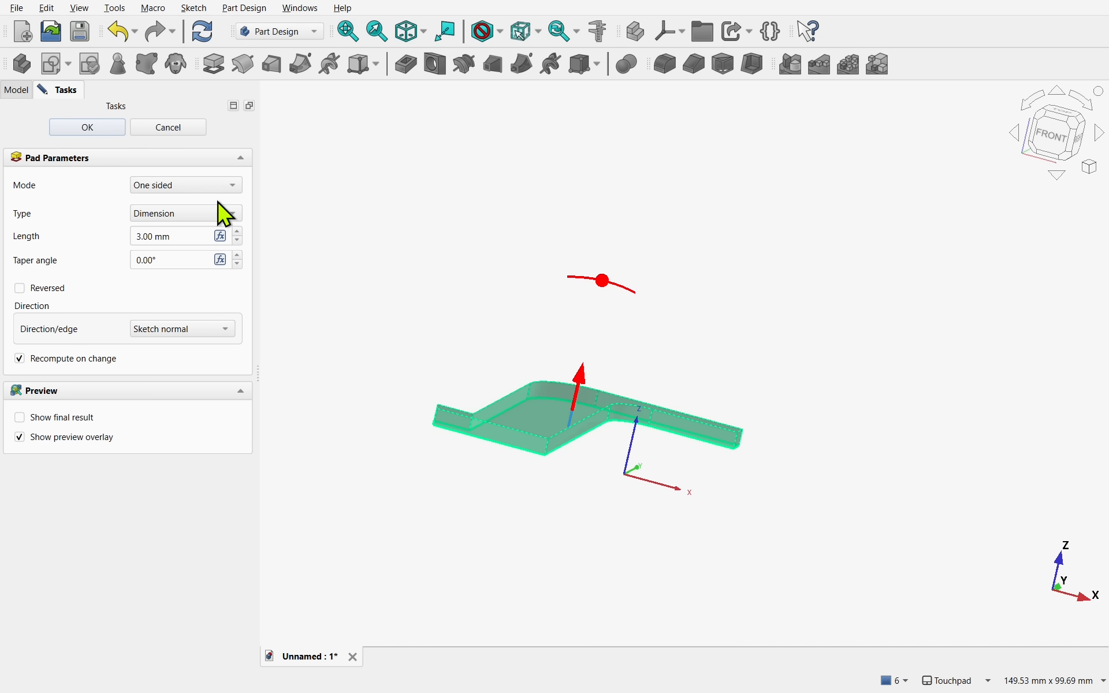
pyautogui.click(87, 127)
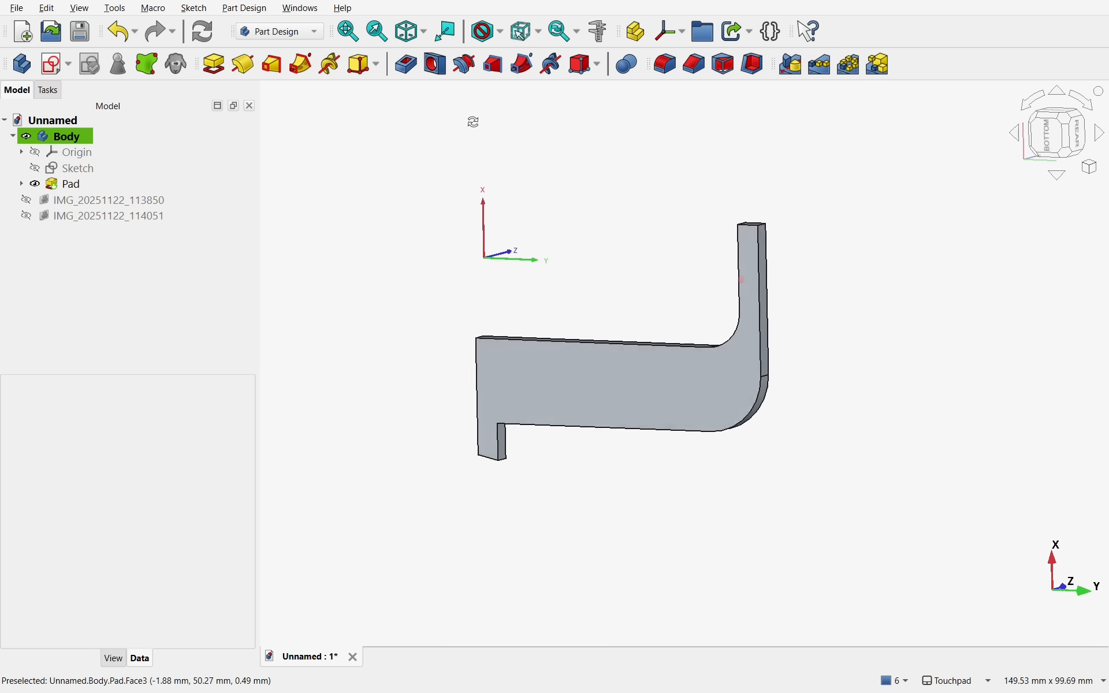
pyautogui.click(71, 184)
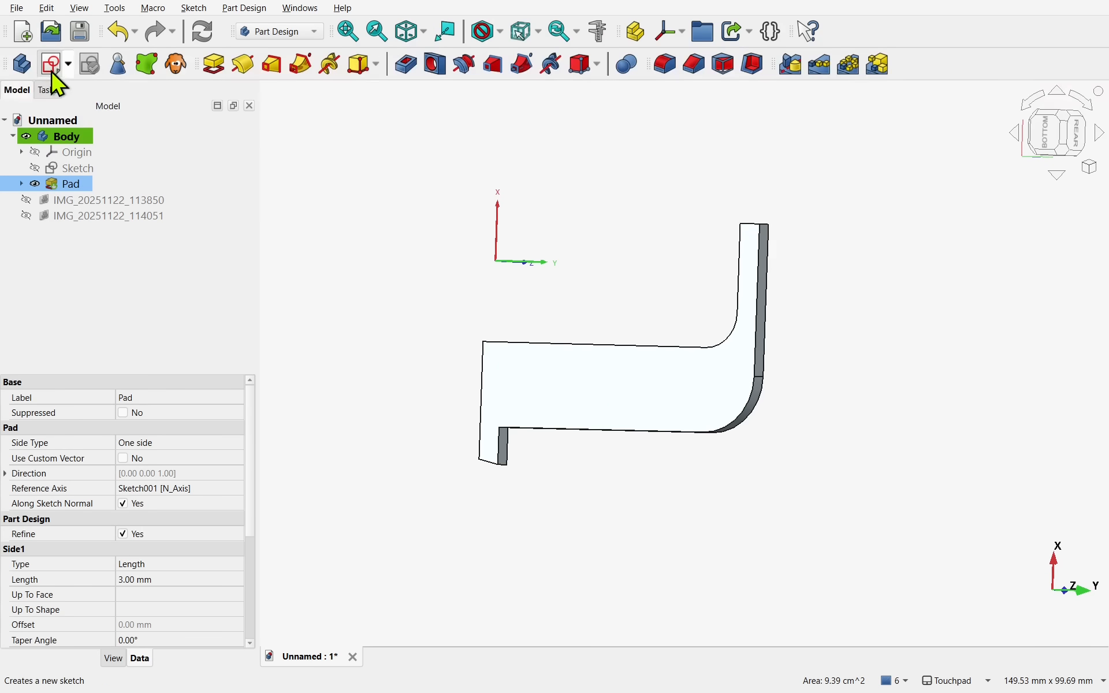
# Step: Sketch the wall profile on the part and pad it 10 mm upward
pyautogui.click(51, 63)
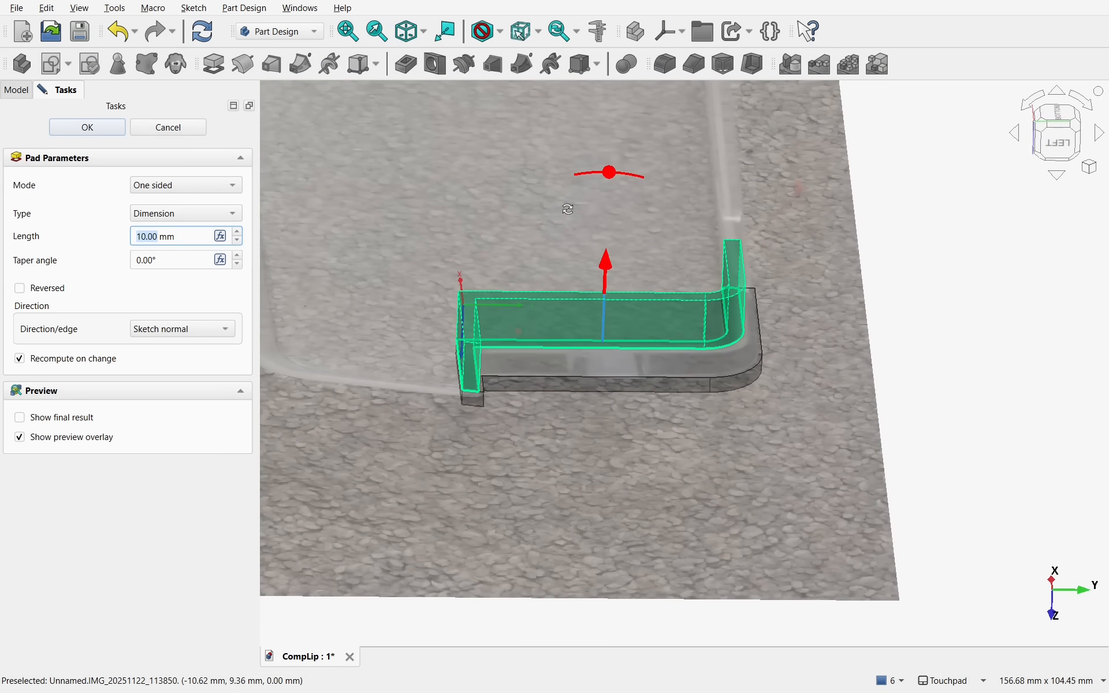
pyautogui.click(86, 127)
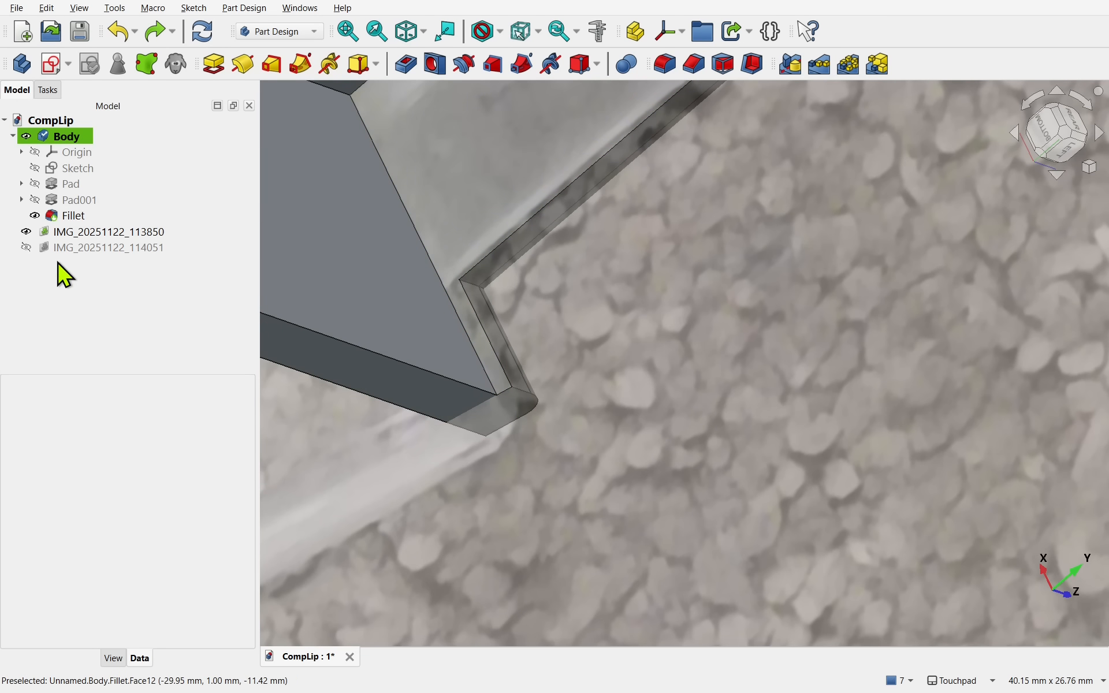
# Step: Hide the photo and round the inner corner edges with a 1.5 mm fillet, then 1 mm on further edges
pyautogui.click(26, 231)
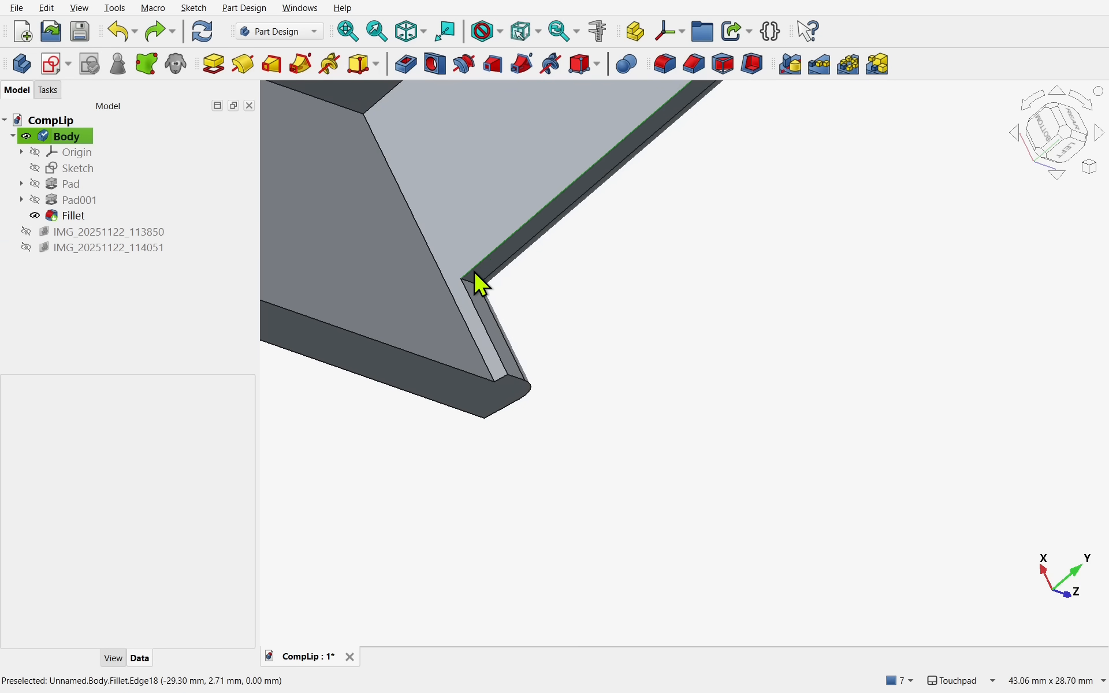
pyautogui.click(72, 215)
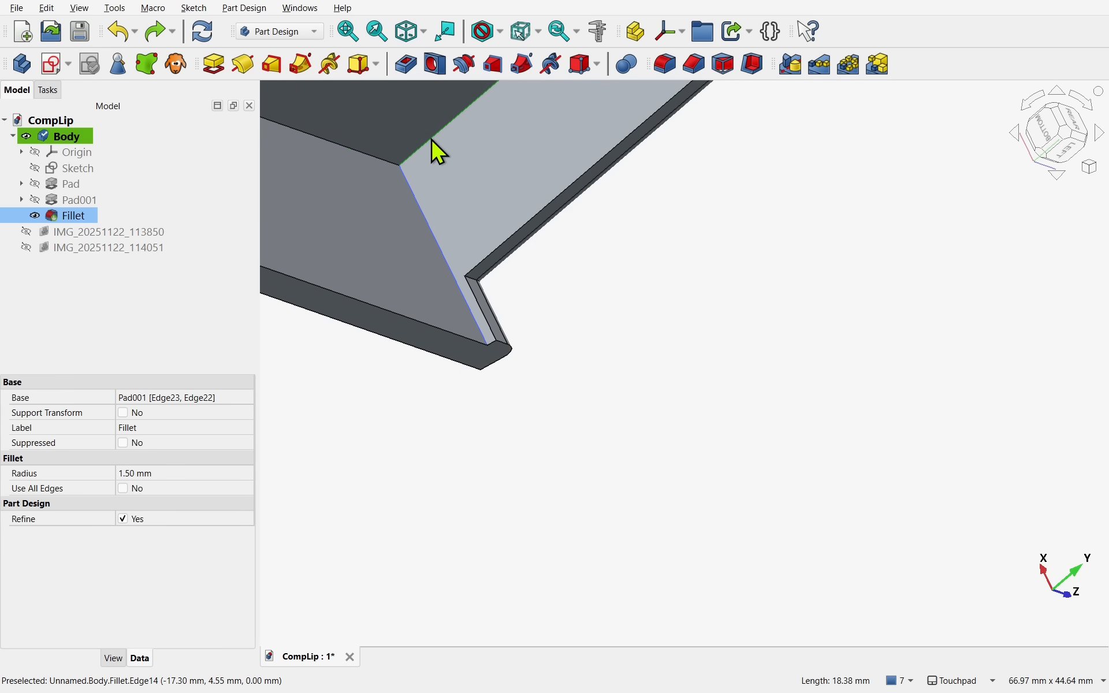
pyautogui.doubleClick(71, 215)
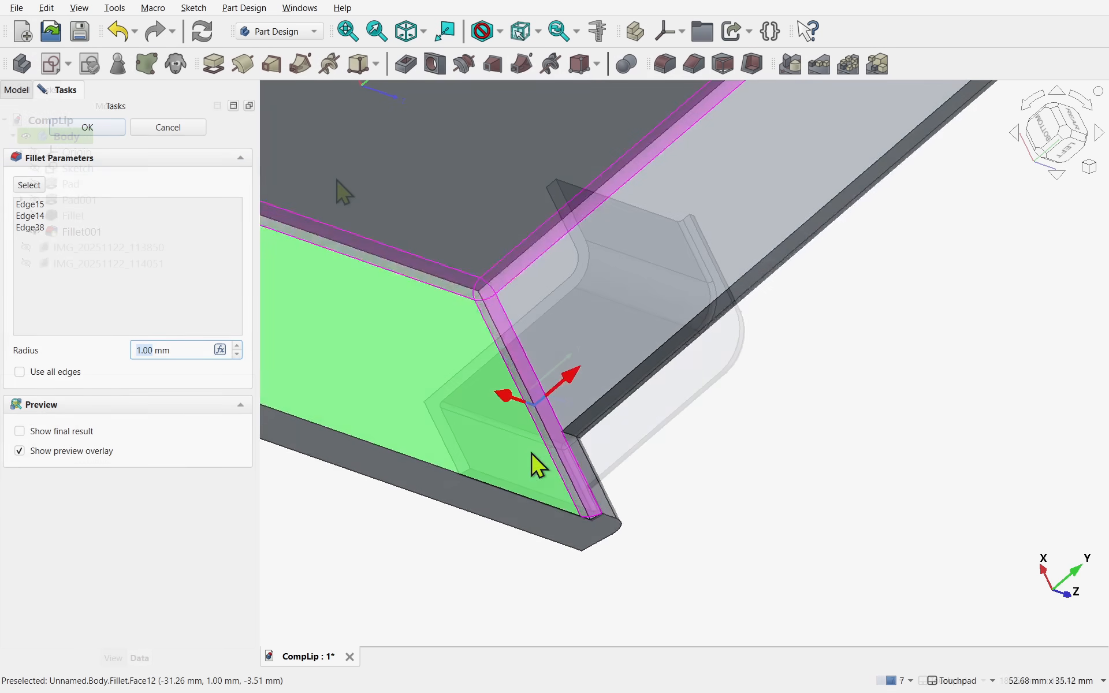
pyautogui.click(15, 8)
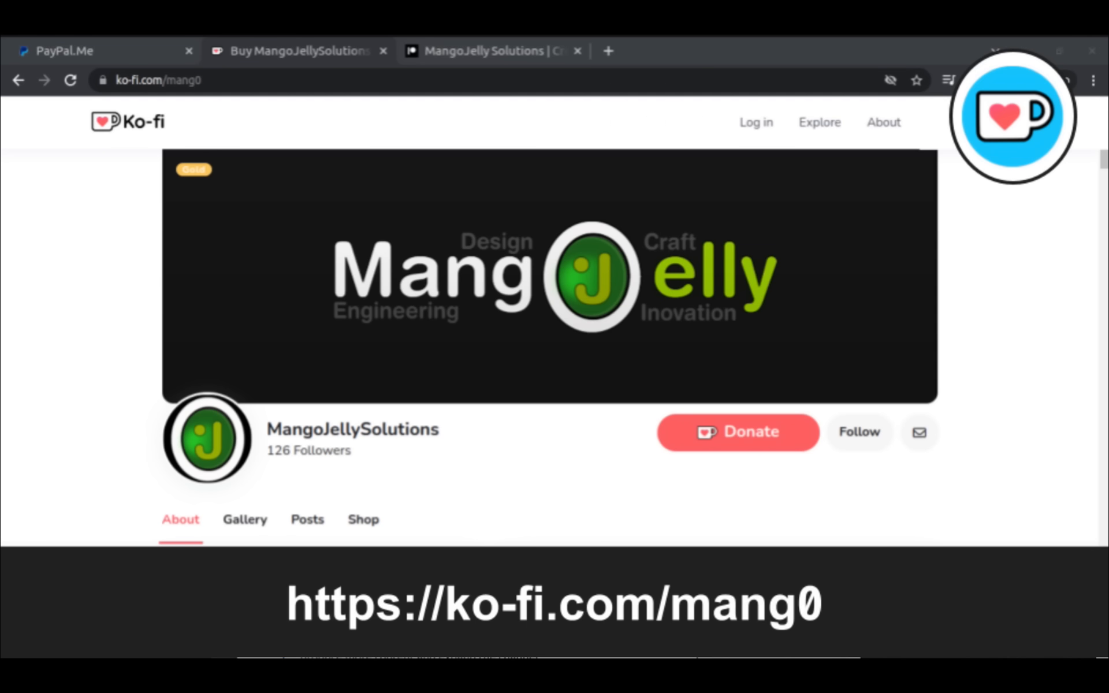
# Step: Show the YouTube channel's About page and highlight its PayPal, Ko-fi and Patreon donation links
pyautogui.click(99, 50)
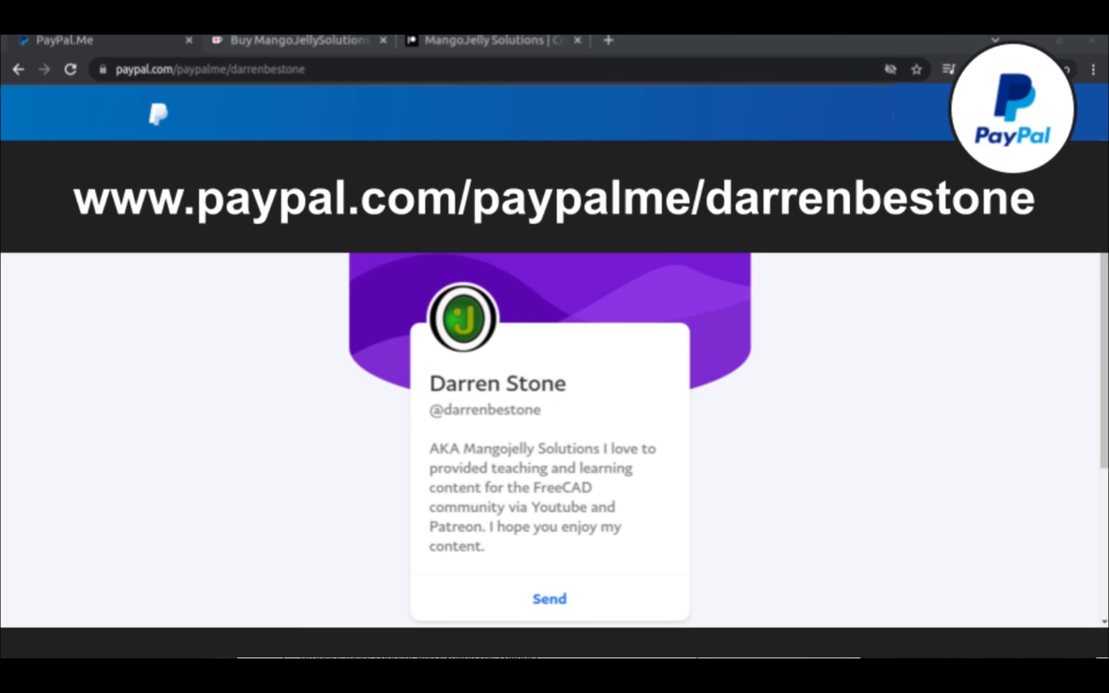
pyautogui.click(492, 49)
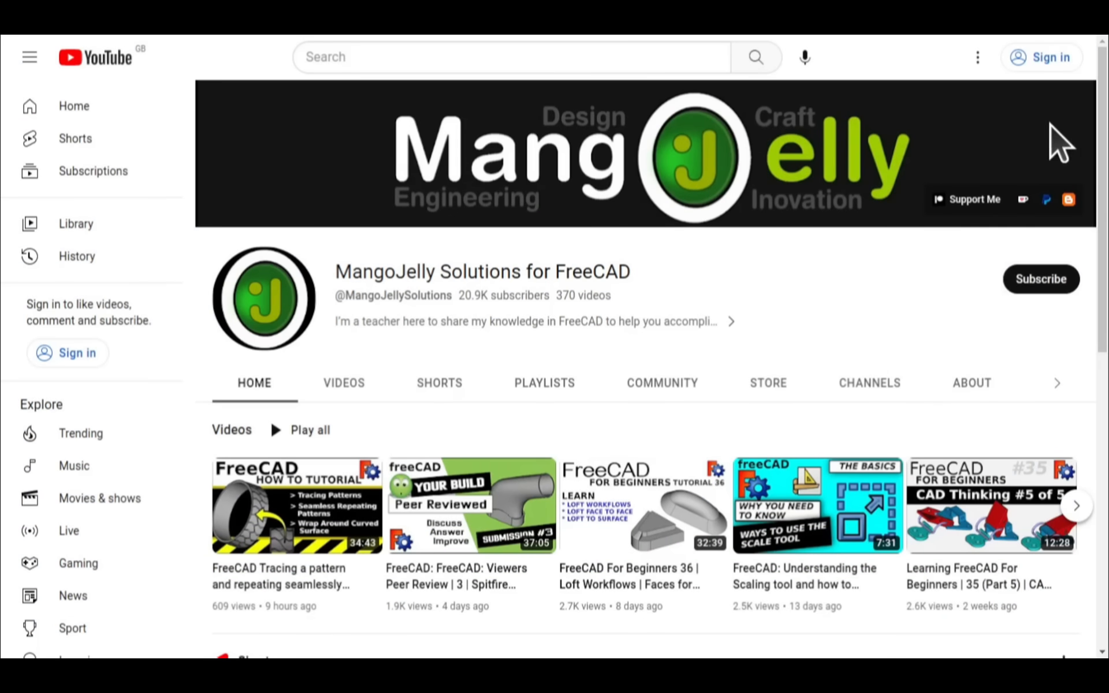
pyautogui.click(972, 382)
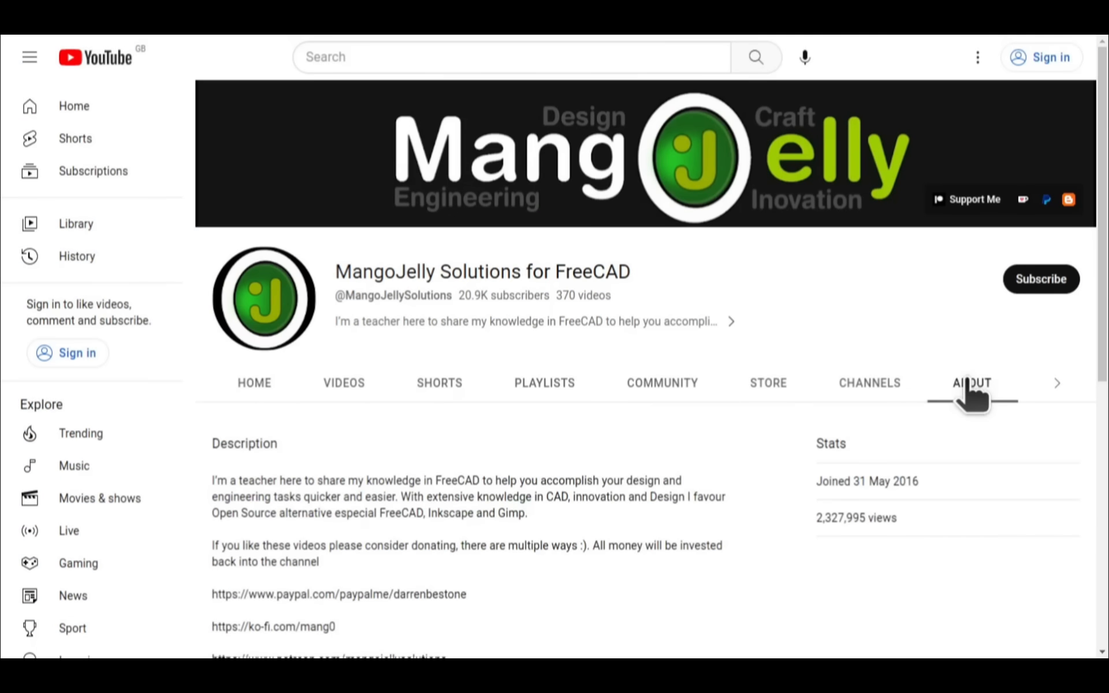
pyautogui.scroll(-3)
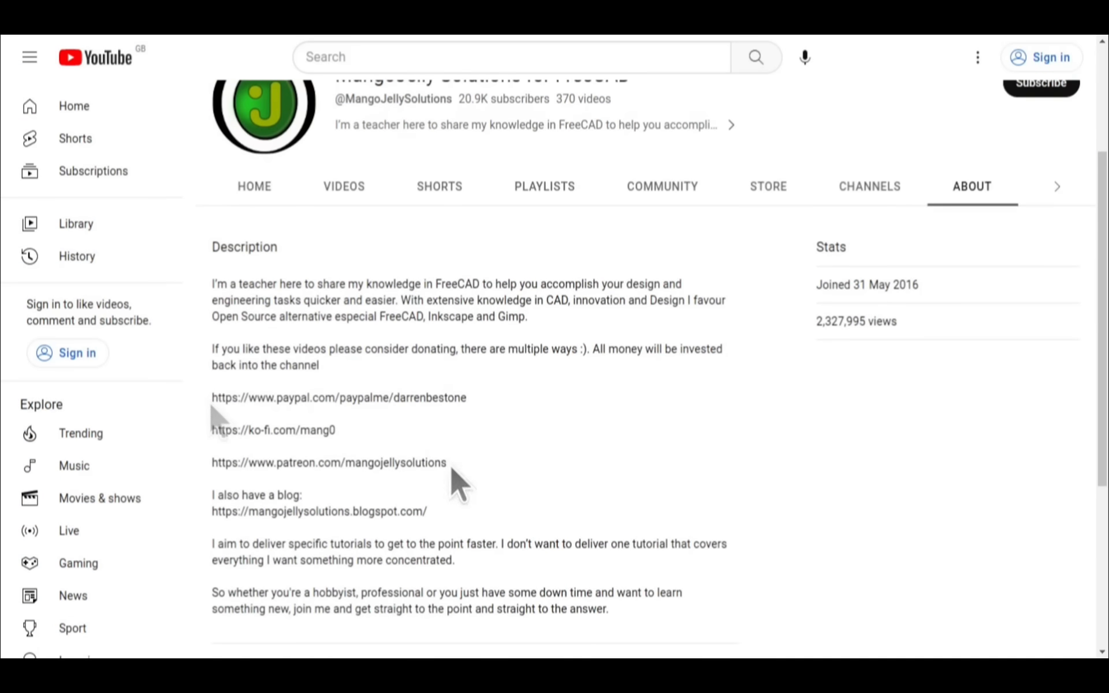
pyautogui.moveTo(213, 397); pyautogui.dragTo(447, 463)
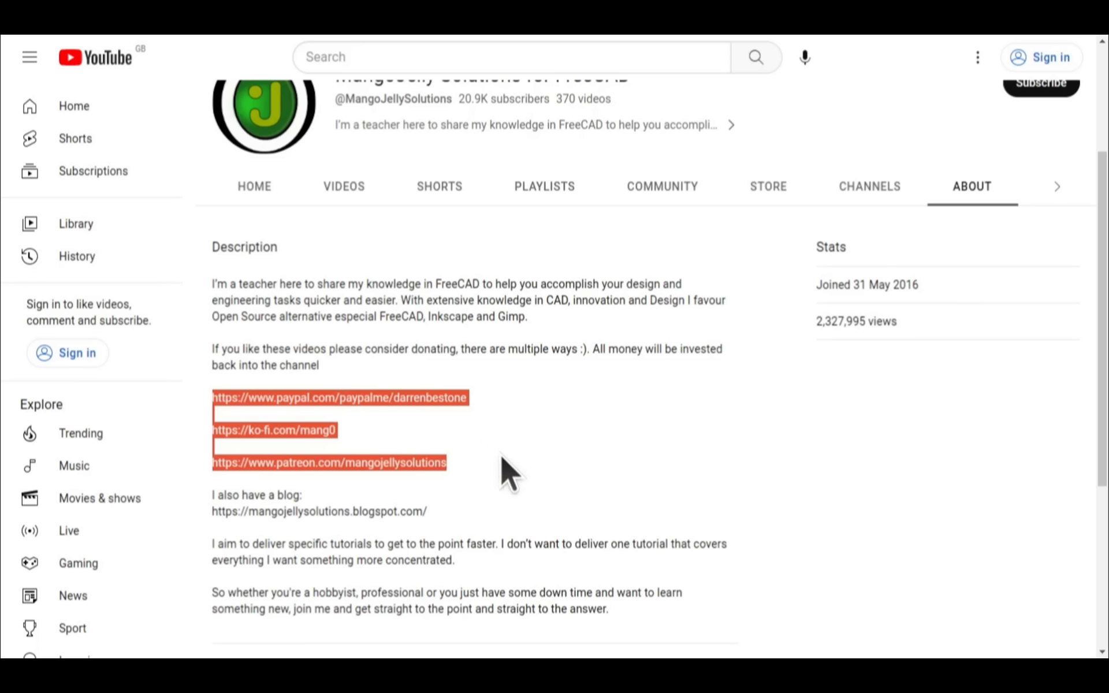